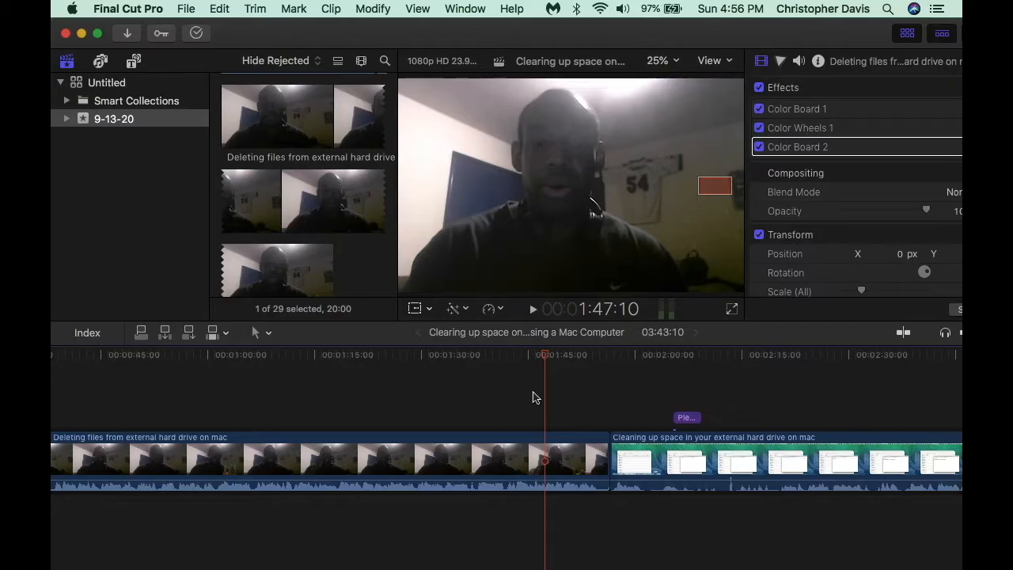
Connect a short range of the 'Deleting files' webcam clip above the storyline near 1:20
click(851, 546)
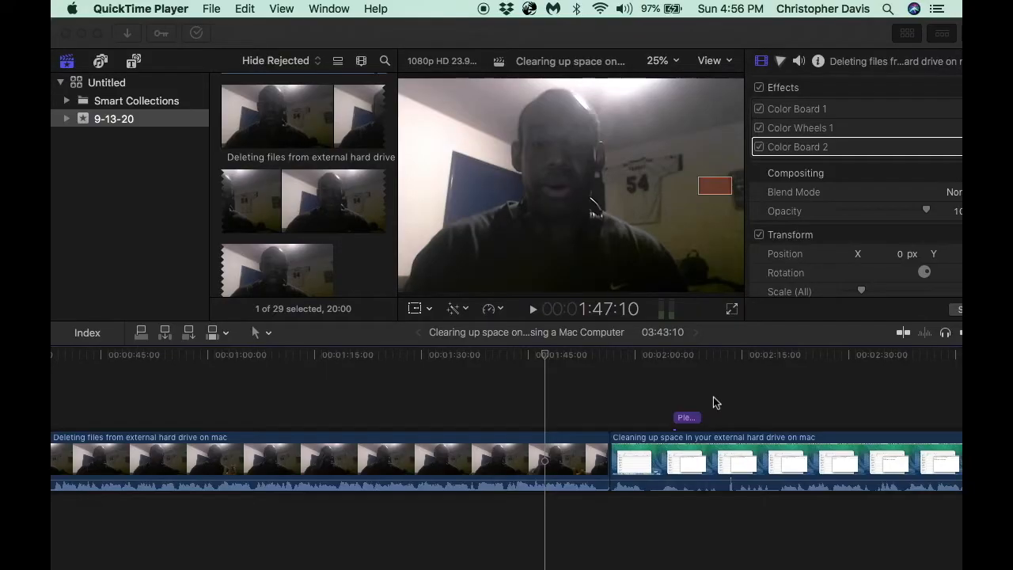
mouse_move(256, 230)
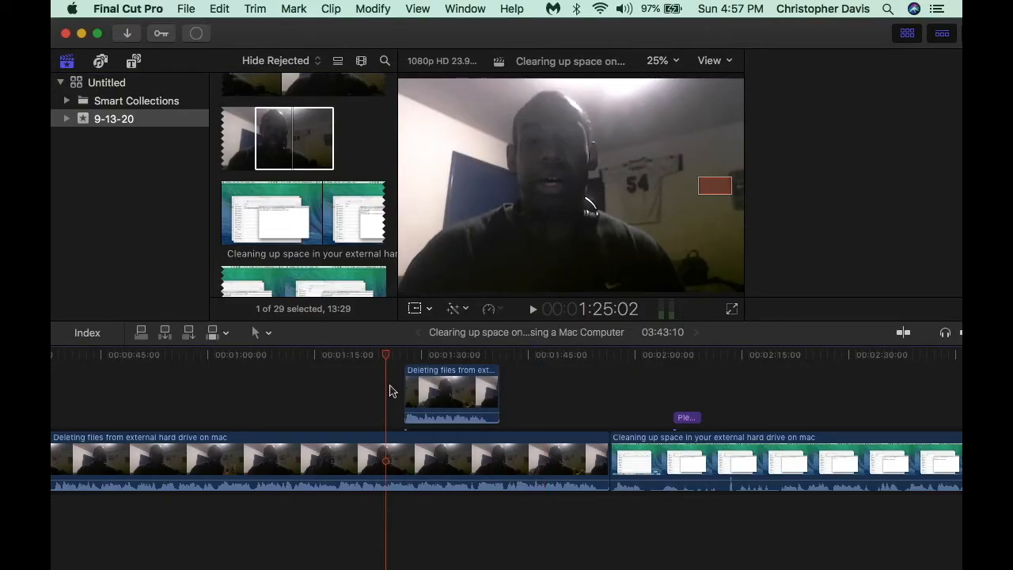
Select the connected webcam clip and drag it later, toward the 1:30 mark
click(451, 393)
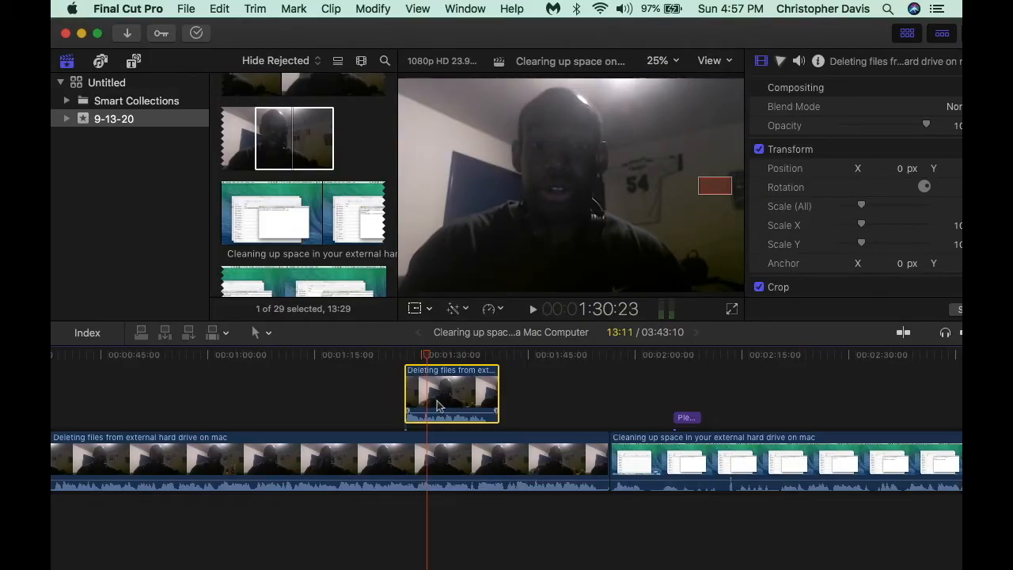
mouse_move(449, 411)
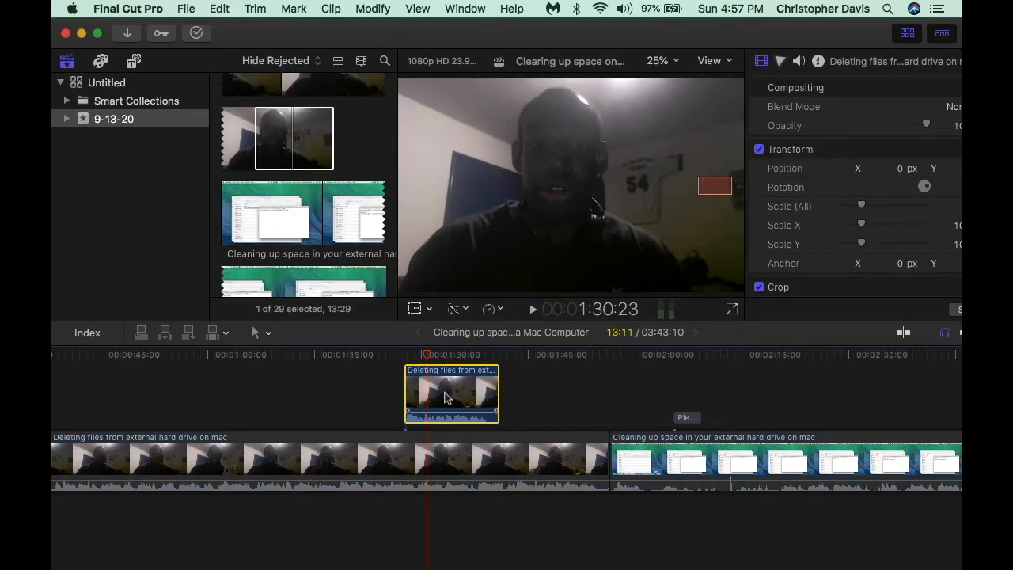
drag(451, 393, 486, 419)
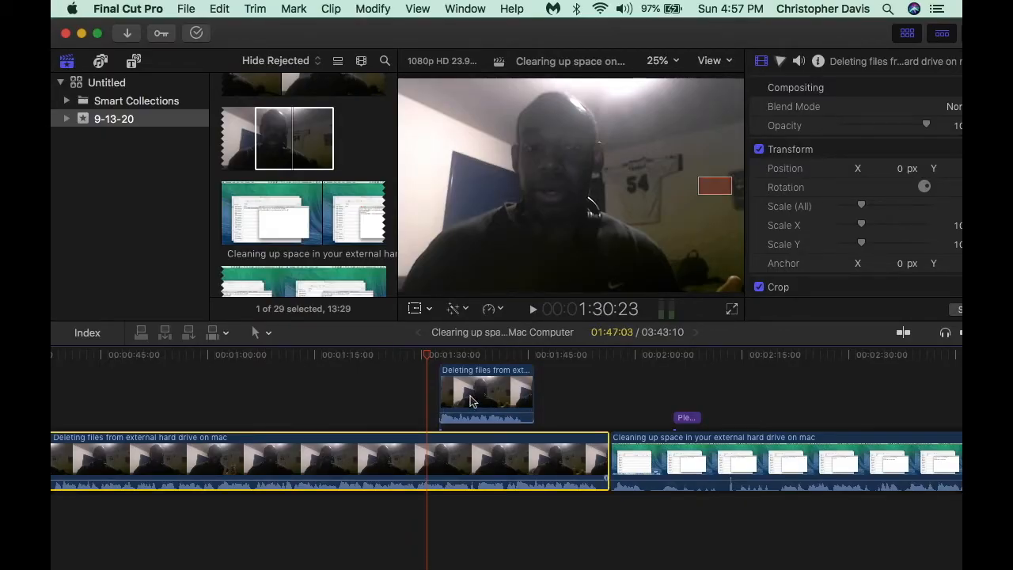
Reselect the moved webcam clip, now just past 1:30, with the storyline still grayed
click(486, 394)
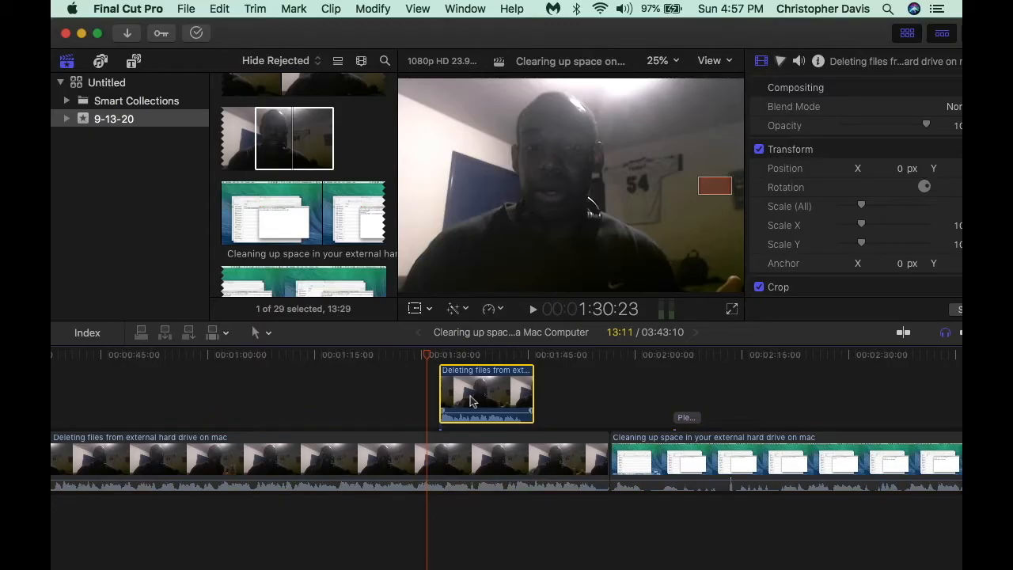